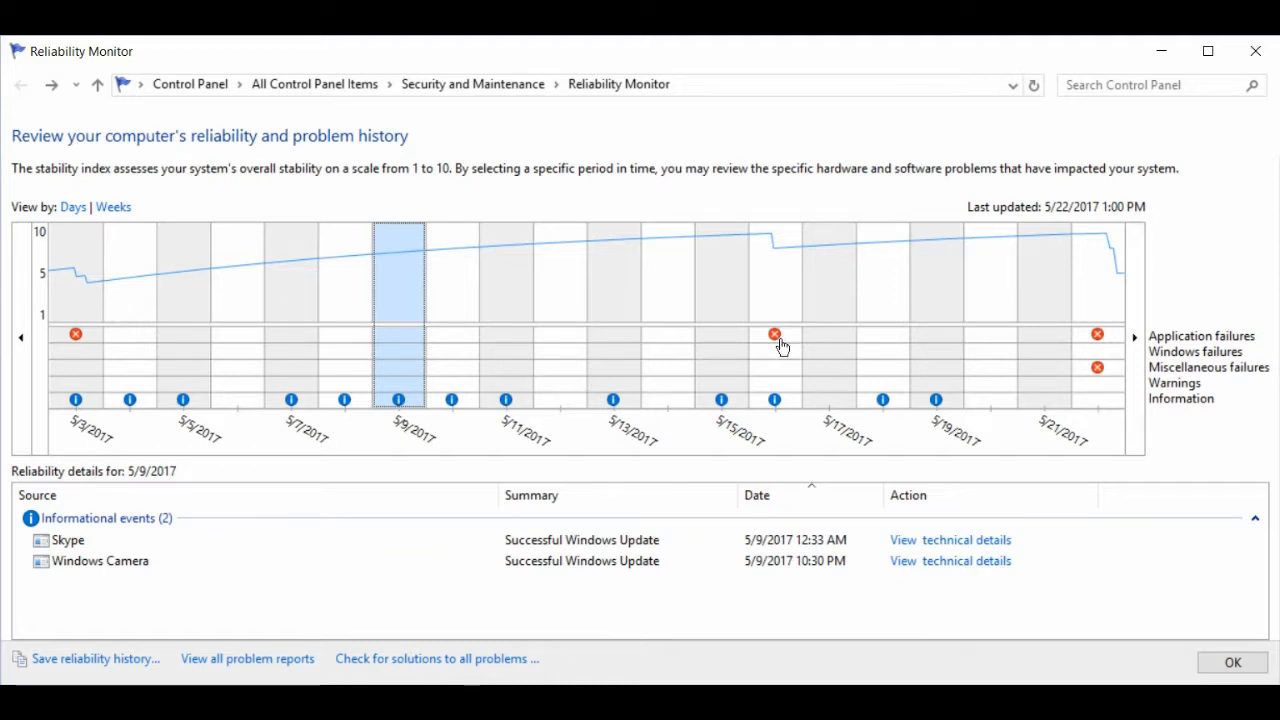
mouse_move(1112, 352)
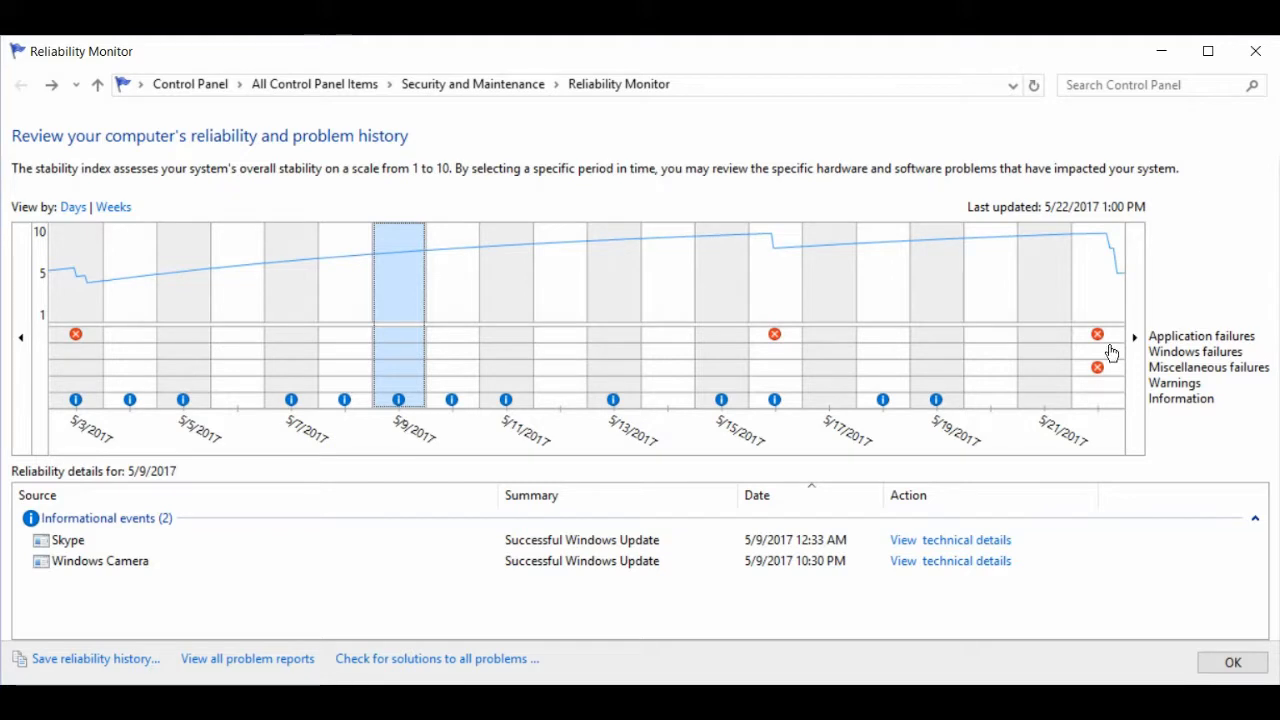
mouse_move(1114, 312)
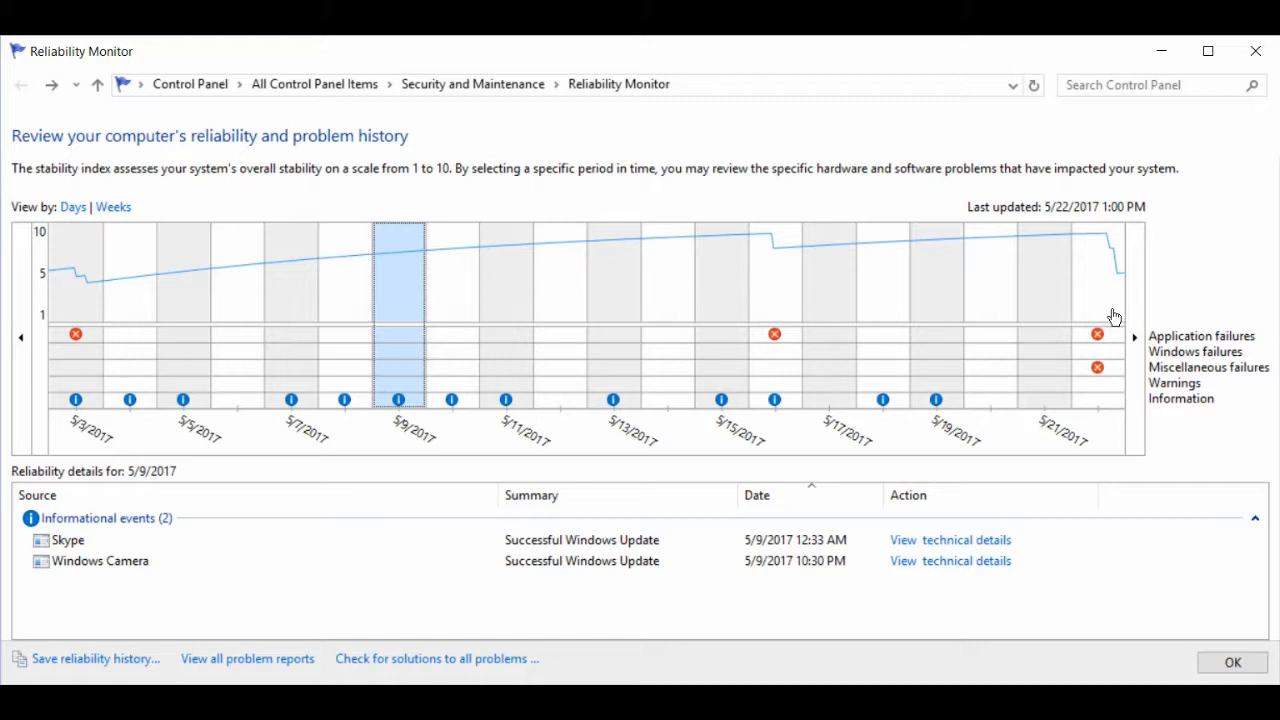
mouse_move(1152, 362)
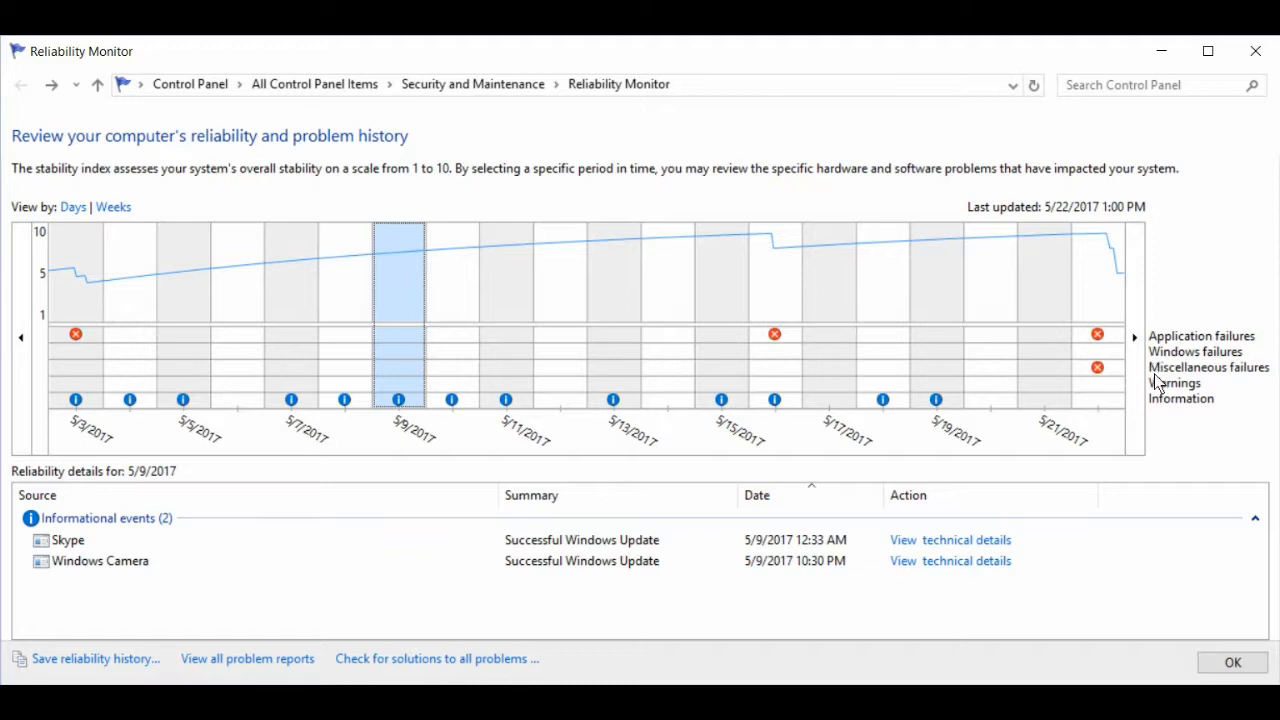
mouse_move(1152, 400)
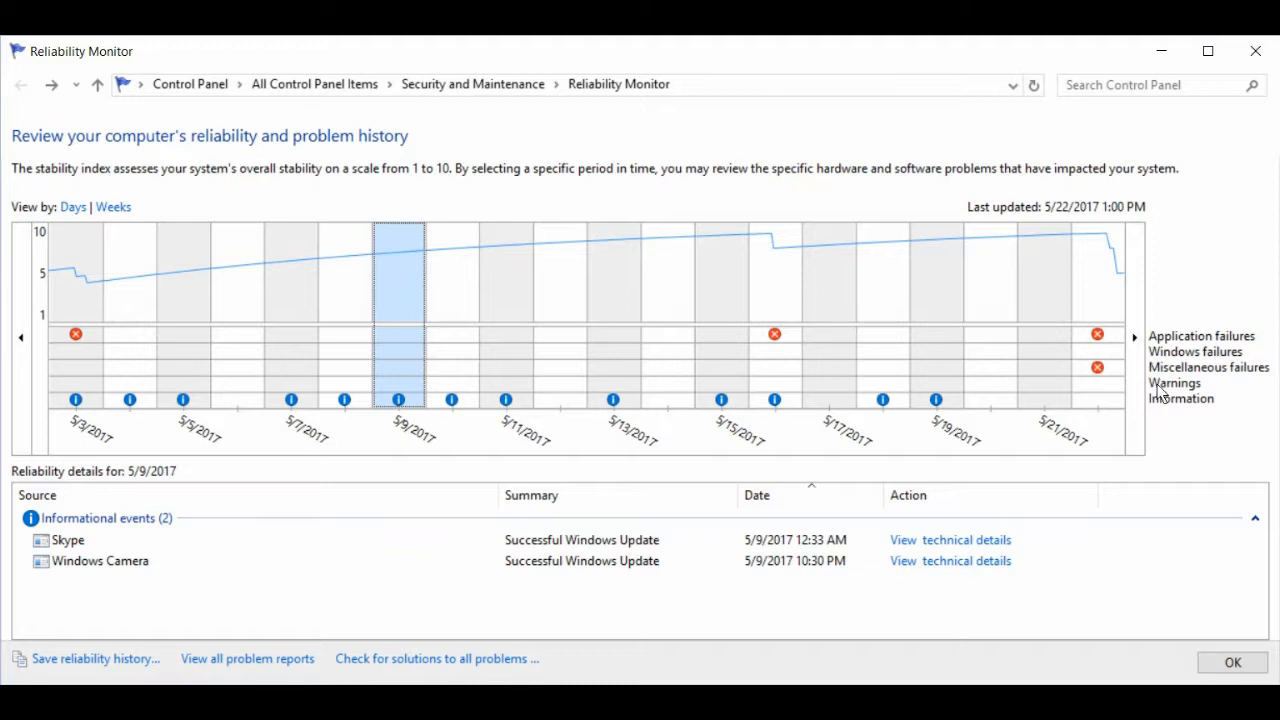
mouse_move(1160, 408)
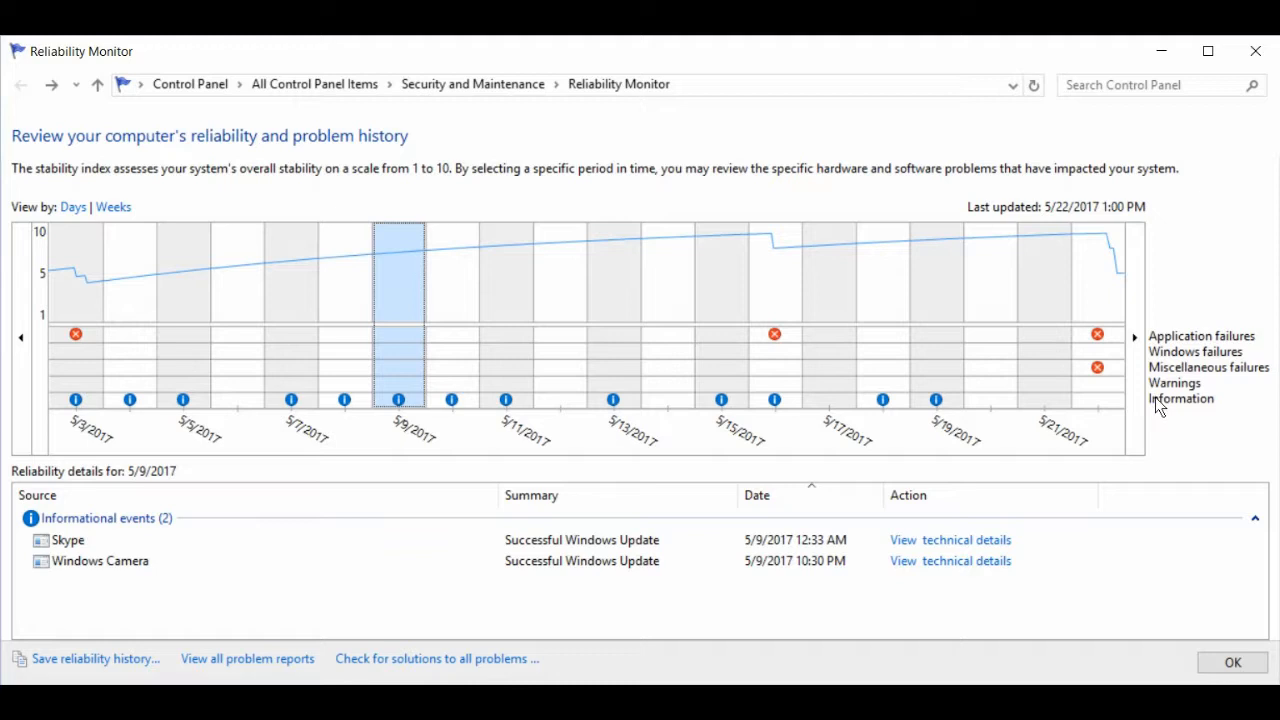
mouse_move(1096, 364)
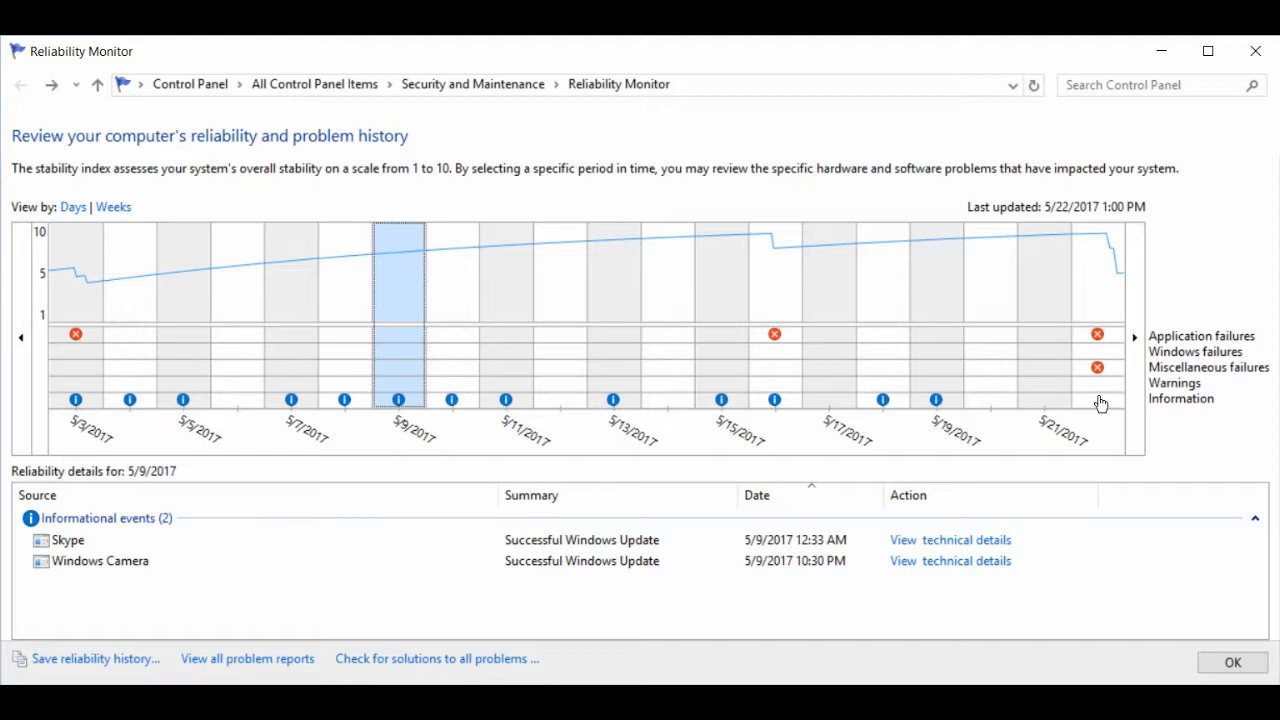
mouse_move(928, 424)
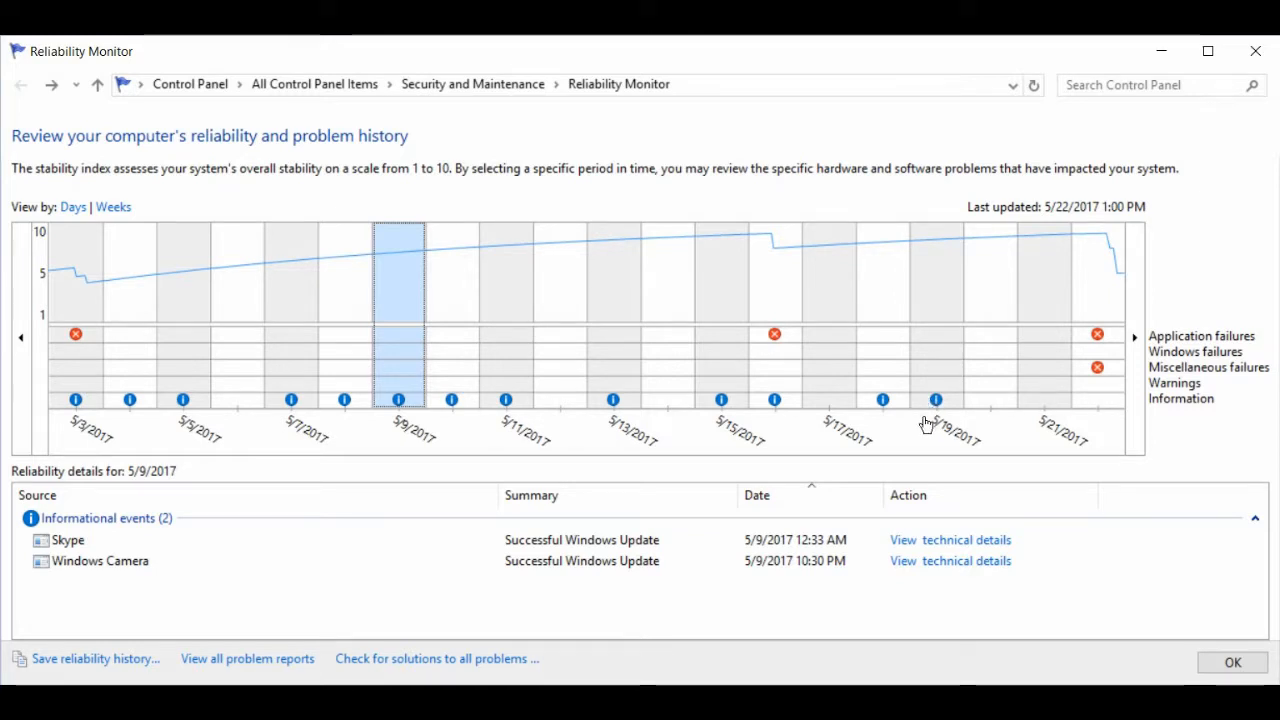
mouse_move(940, 416)
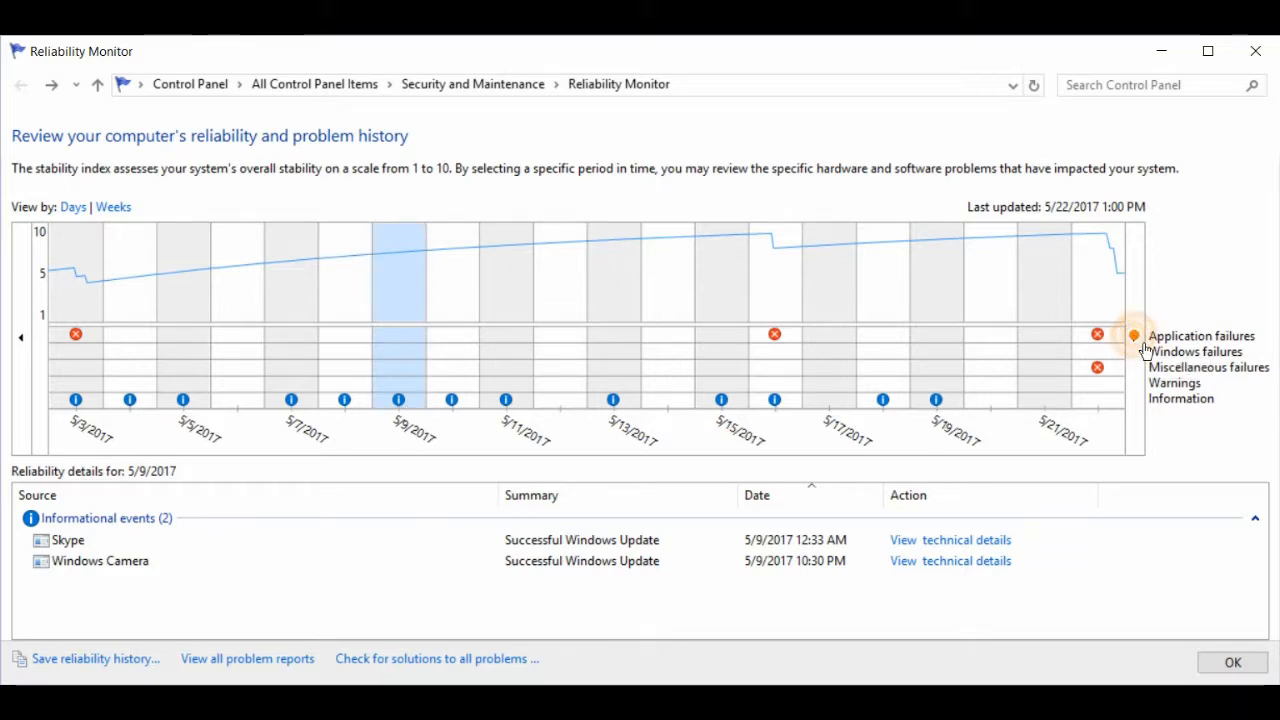
mouse_move(22, 352)
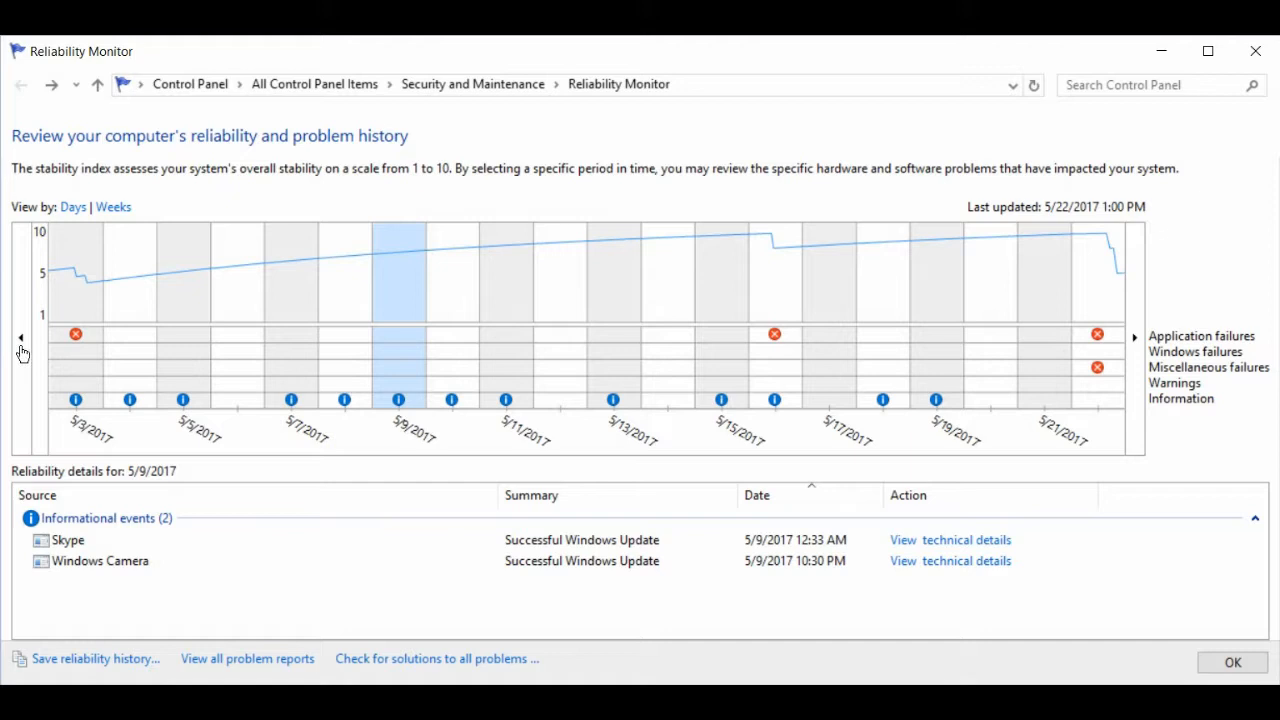
Move the stability chart back three pages so late April 2017 comes into view.
click(22, 336)
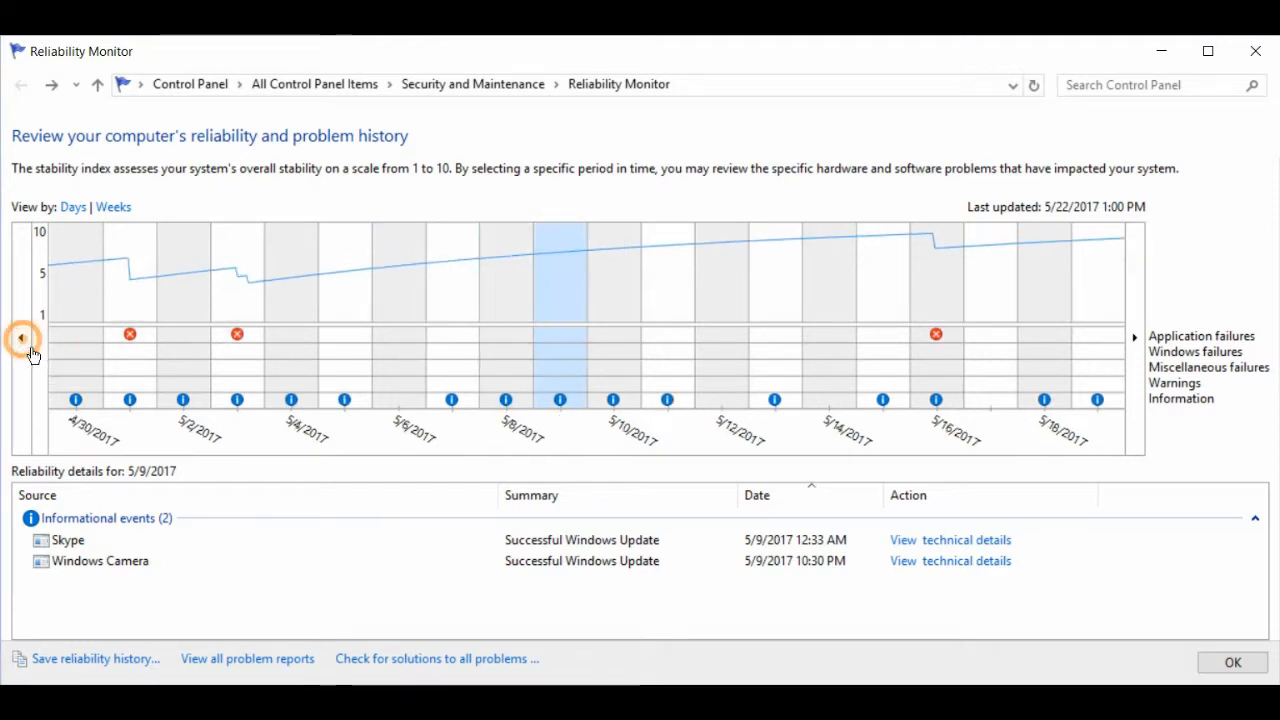
click(22, 336)
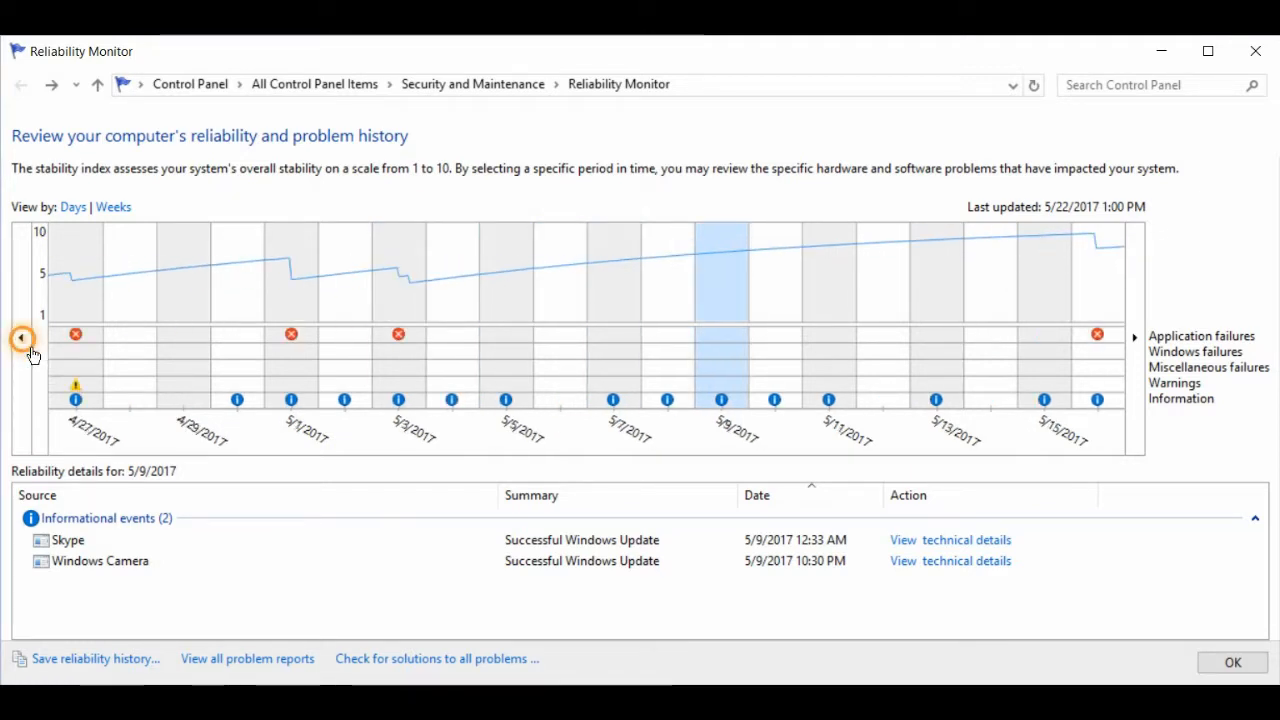
click(22, 336)
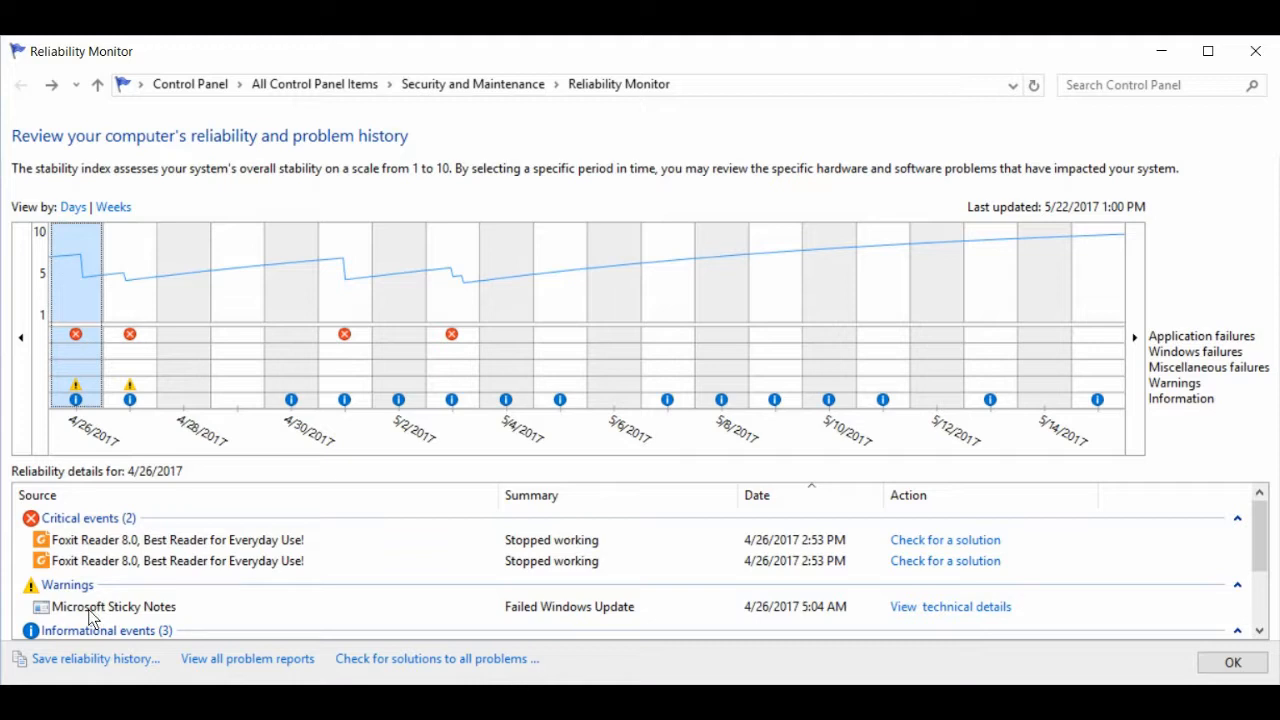
Scroll the 4/26/2017 details to reveal the Skype, Streaming Clock Proxy and cumulative update events.
scroll(down, 3)
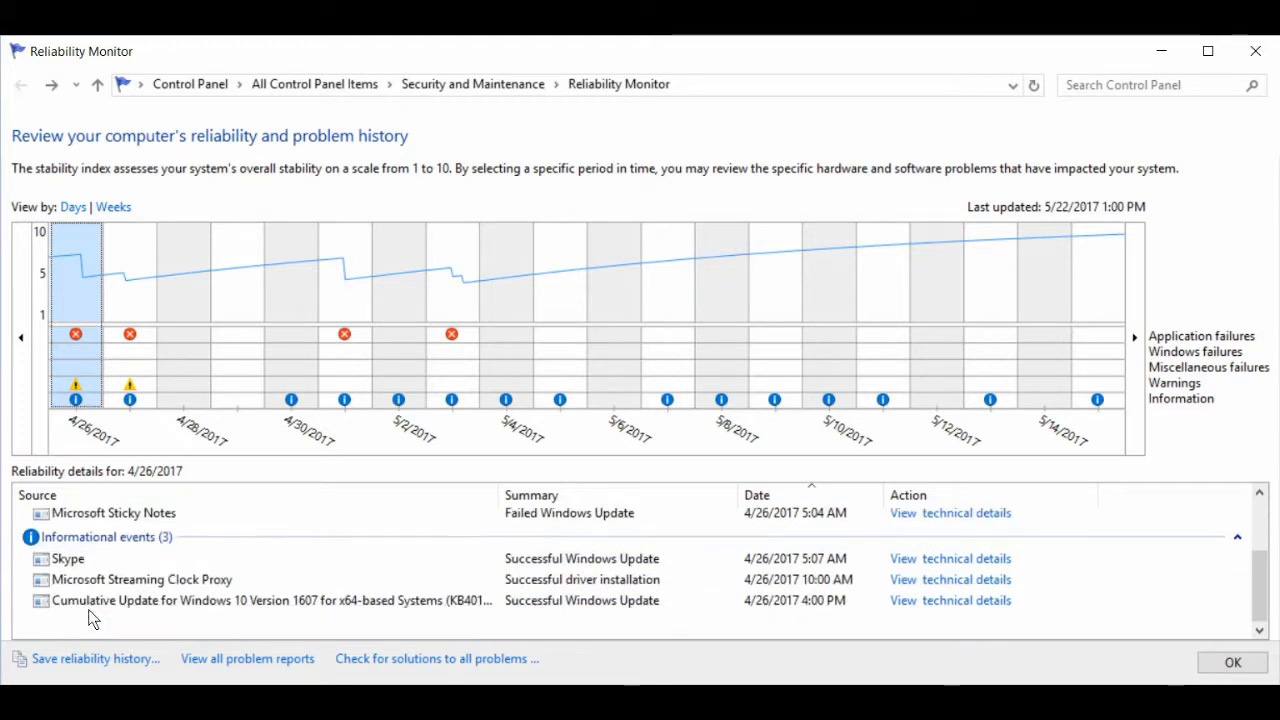
mouse_move(92, 618)
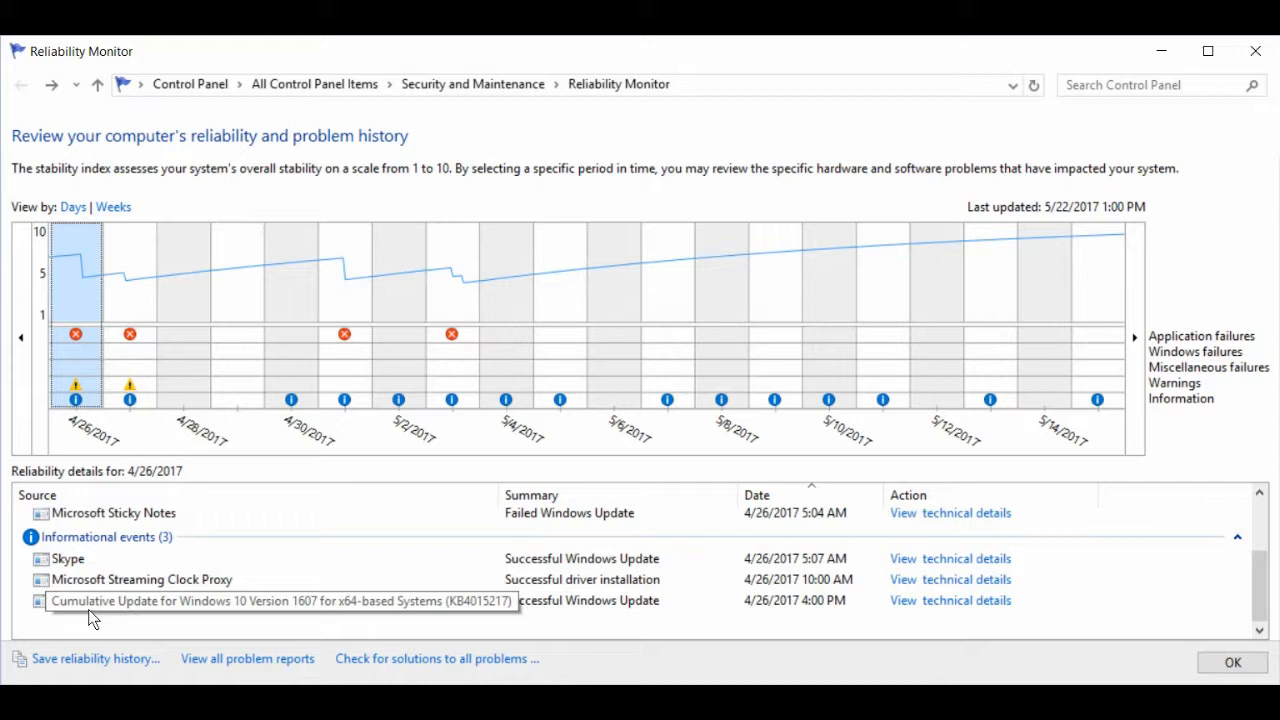
mouse_move(160, 580)
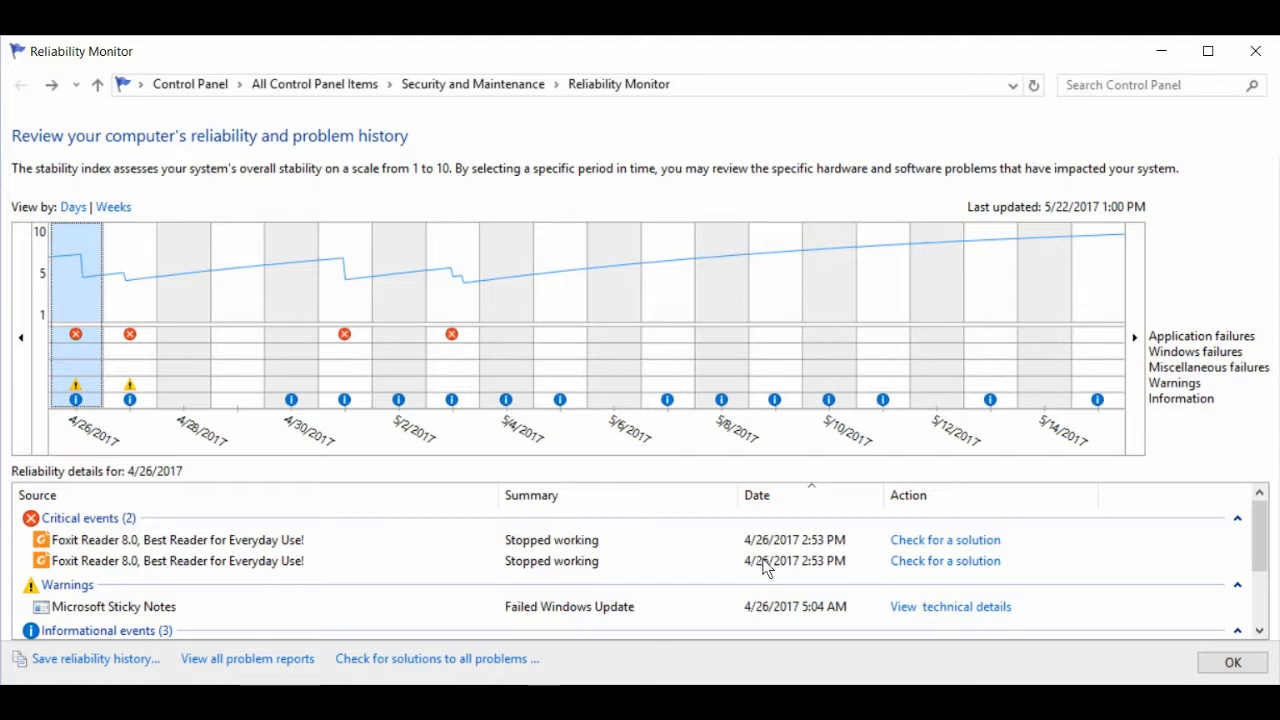
mouse_move(924, 560)
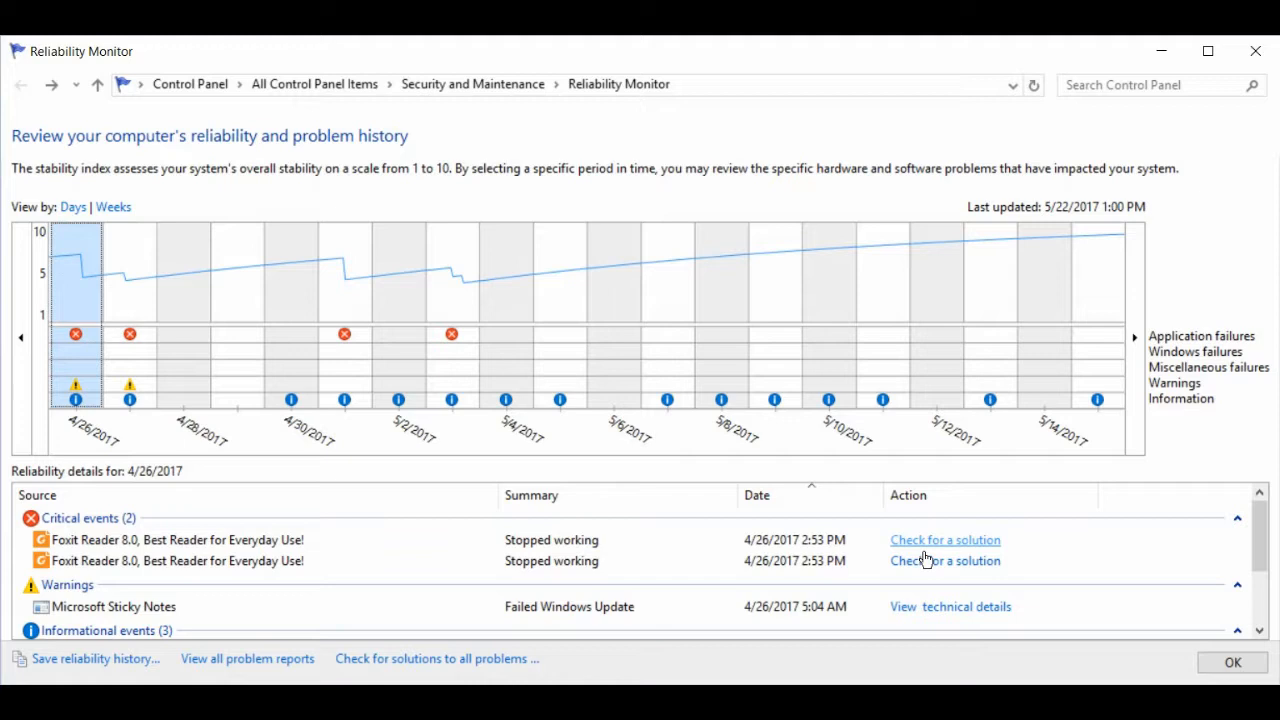
mouse_move(896, 578)
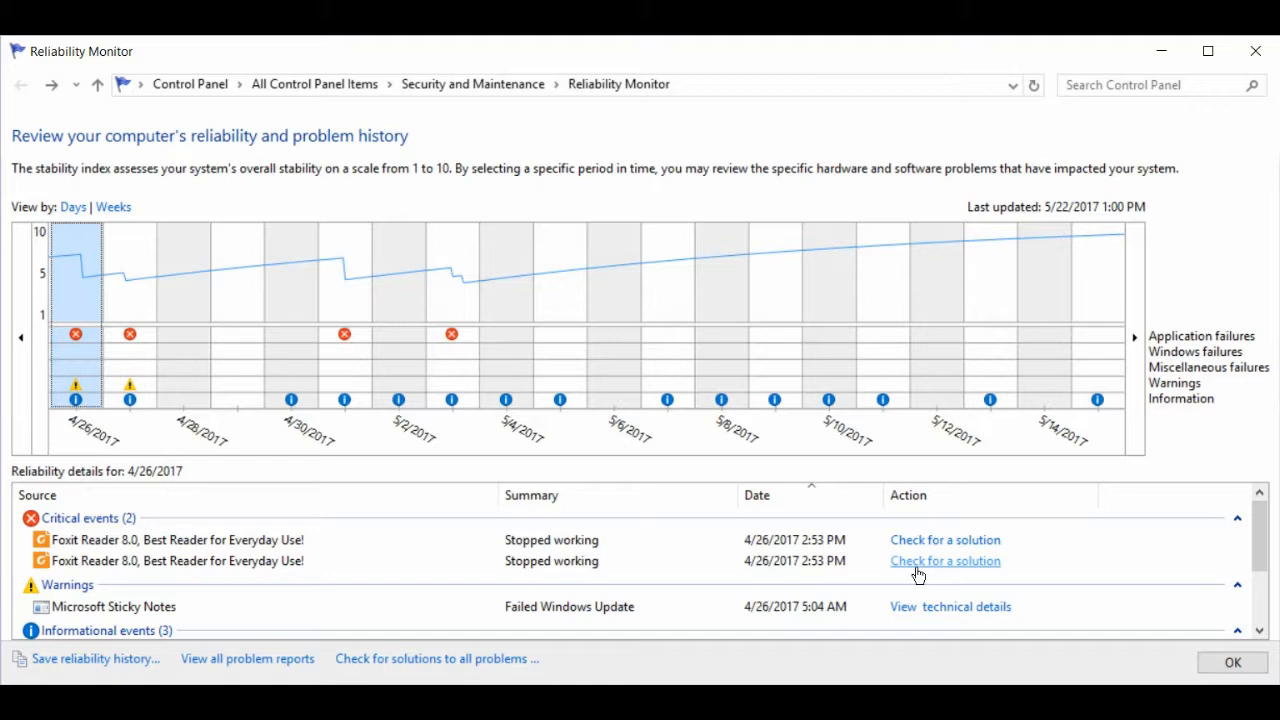
Check for a solution to the second Foxit Reader 'Stopped working' crash.
click(944, 560)
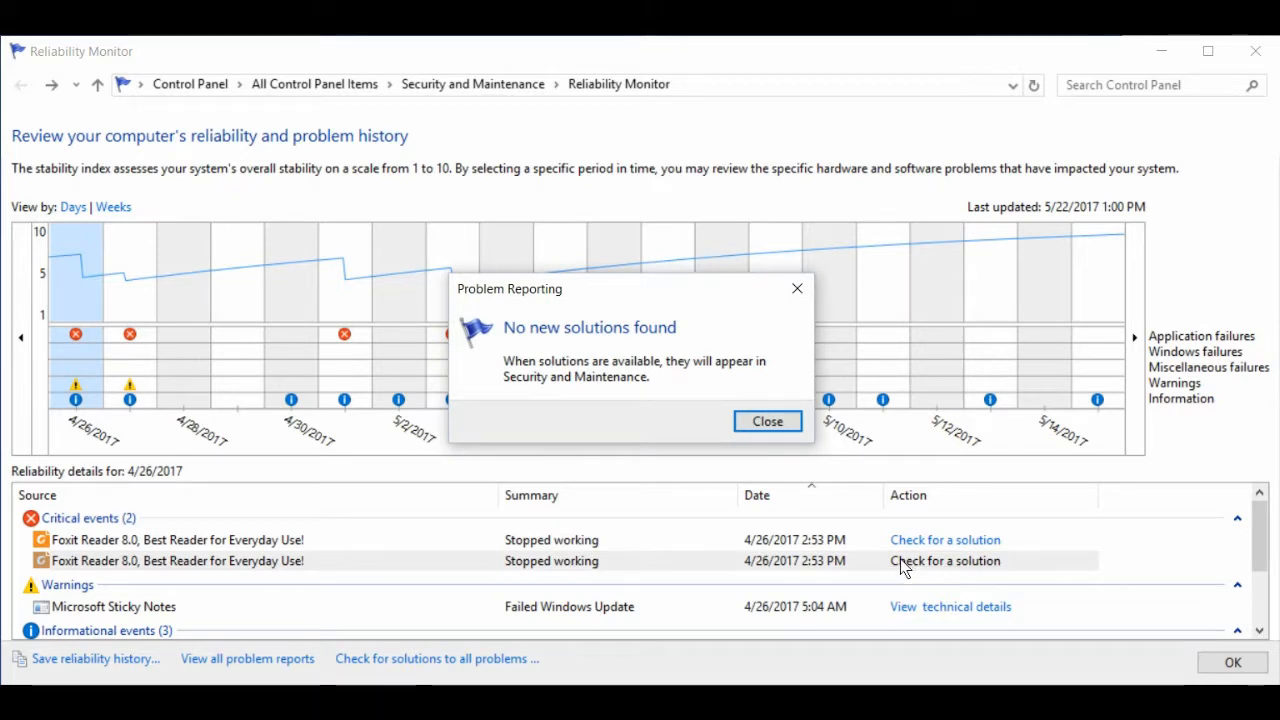
mouse_move(672, 48)
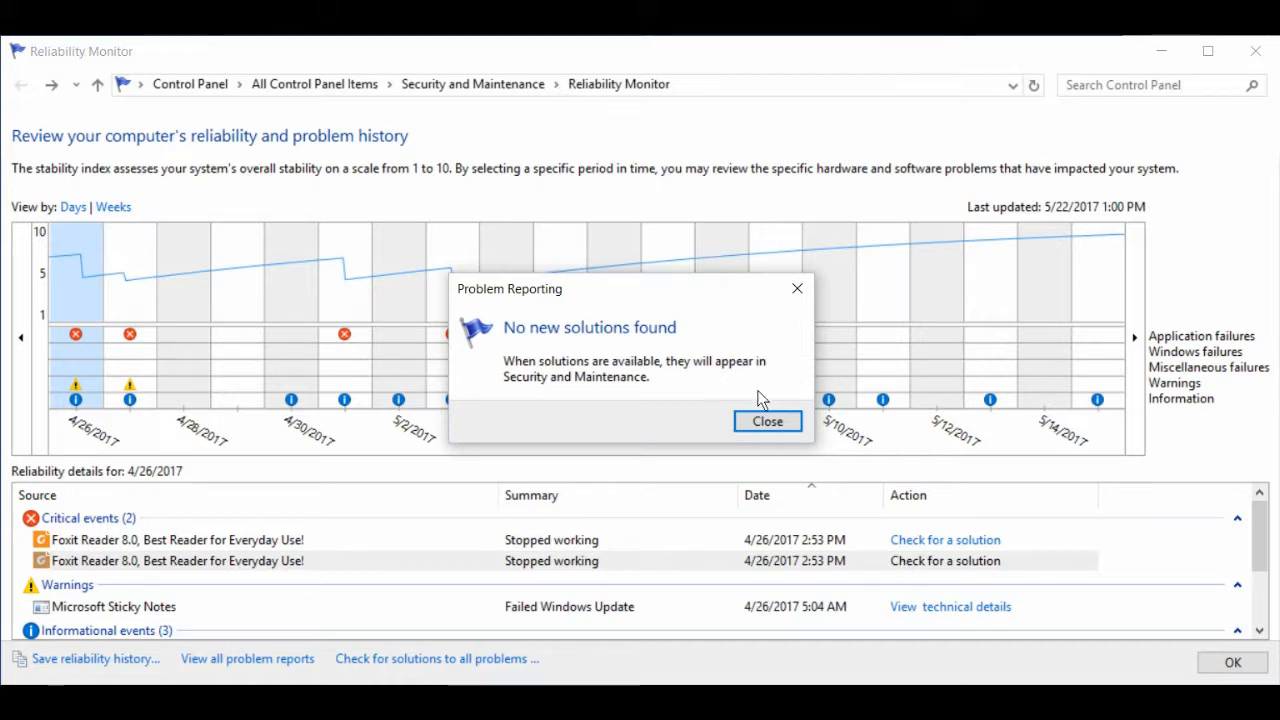
Dismiss the no-solutions notice, move the chart forward to late May and select 5/19/2017.
click(768, 420)
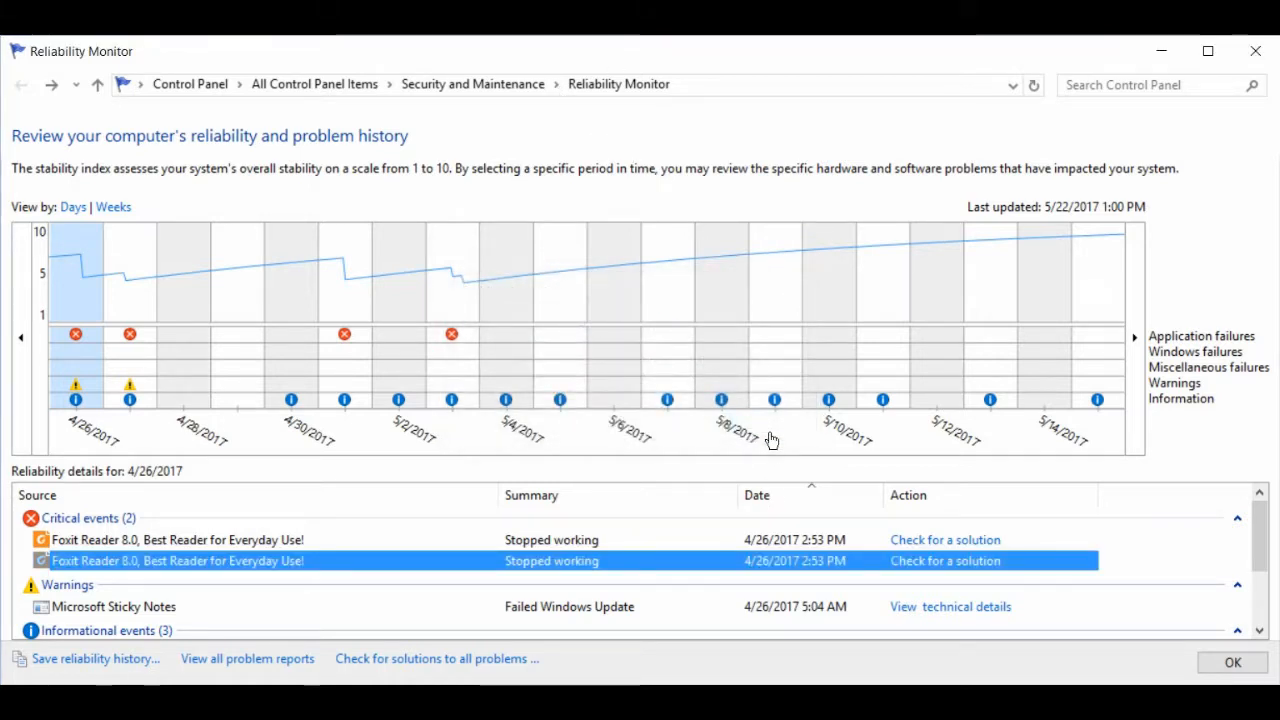
mouse_move(1070, 378)
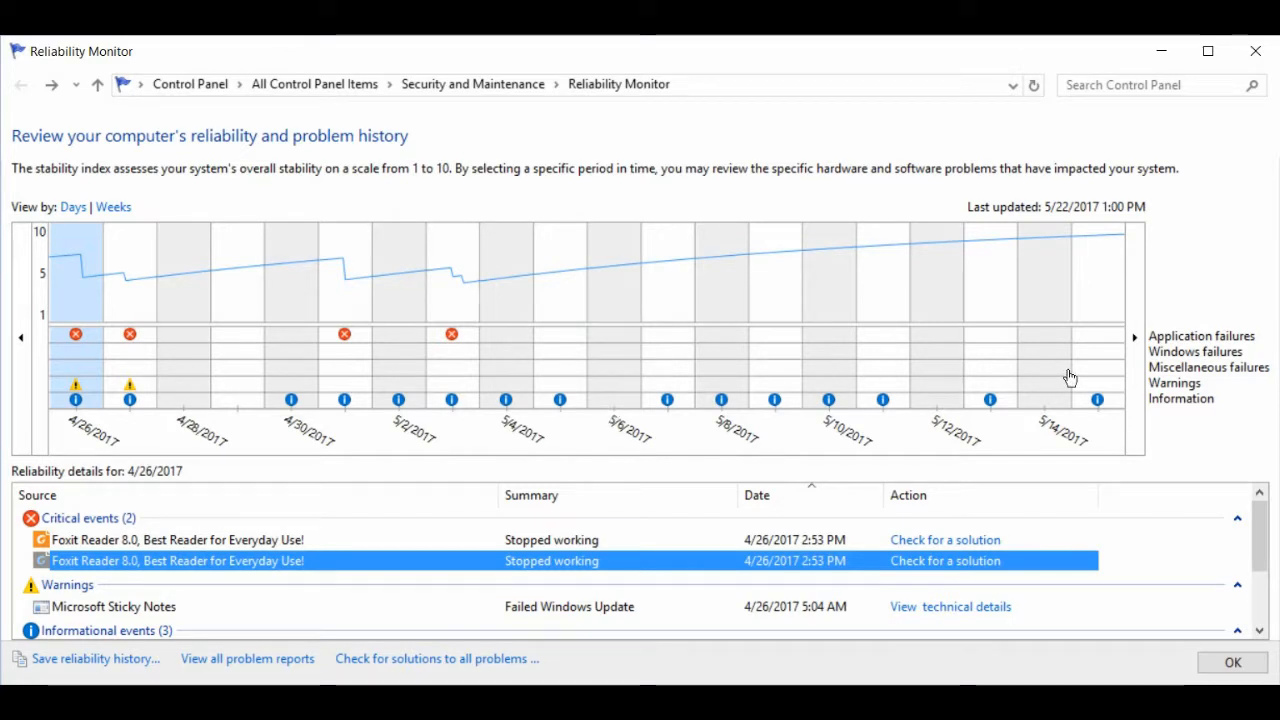
click(1136, 336)
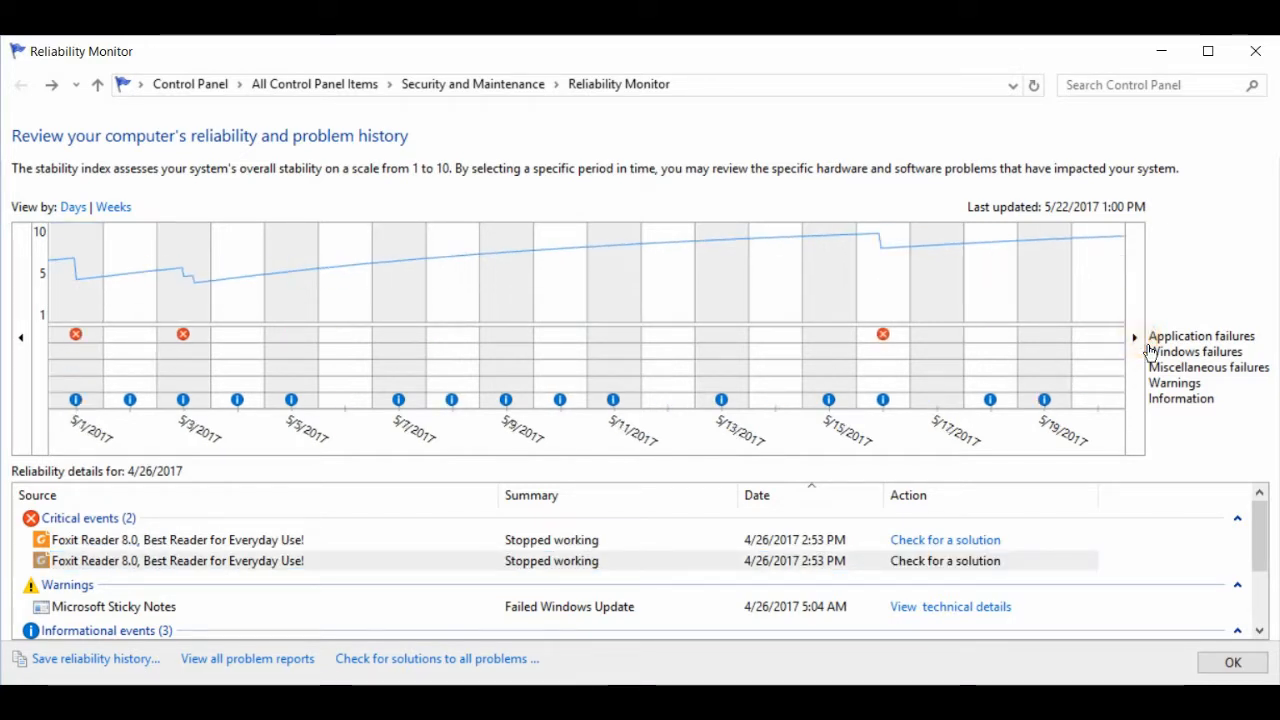
click(1136, 336)
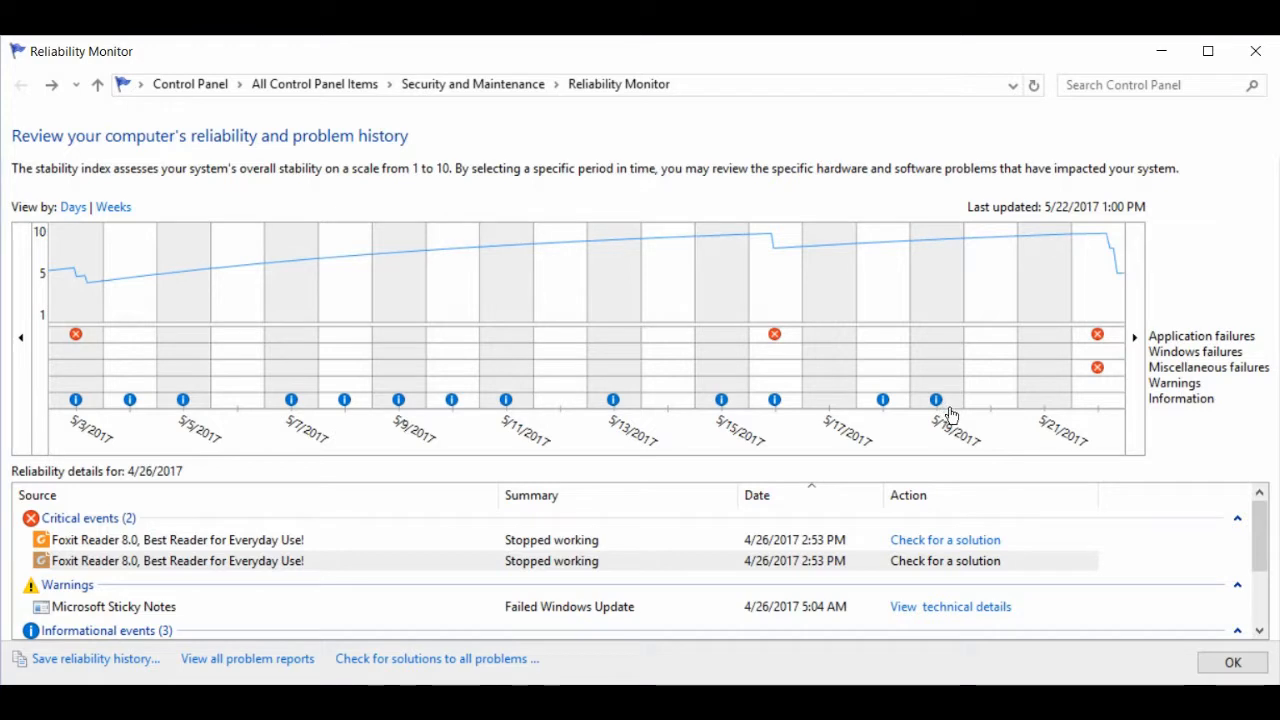
click(936, 400)
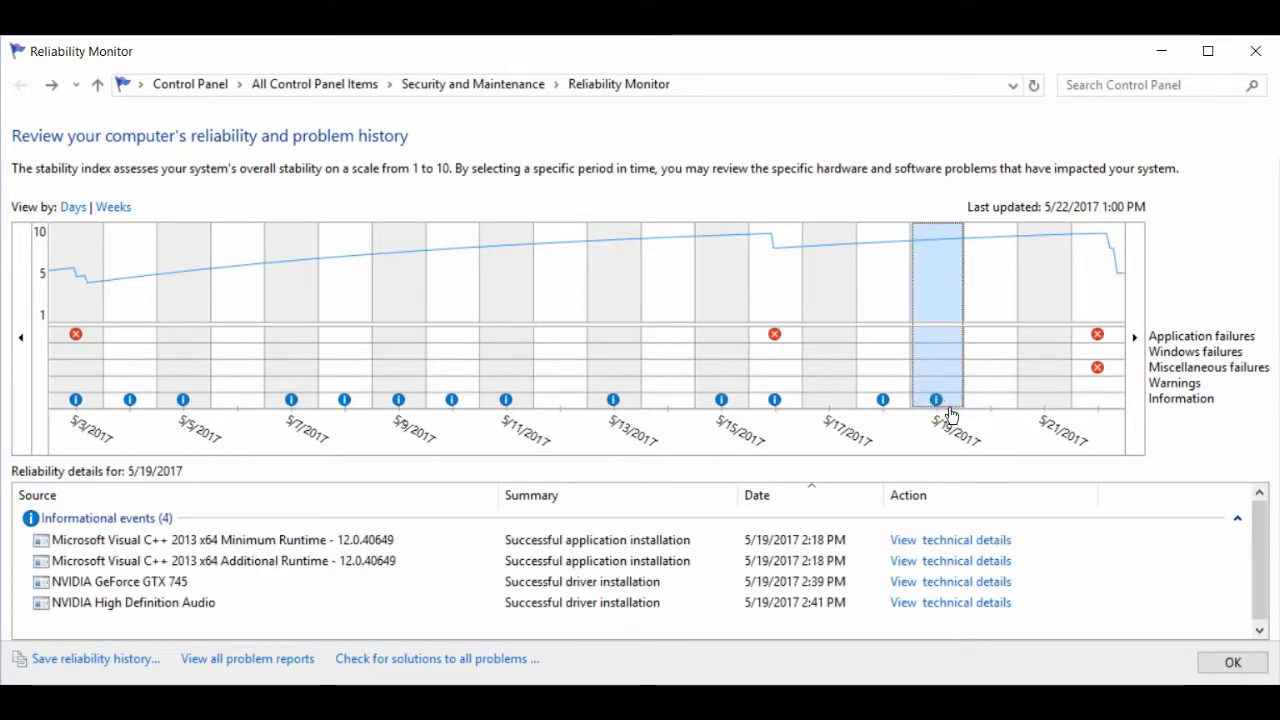
mouse_move(632, 604)
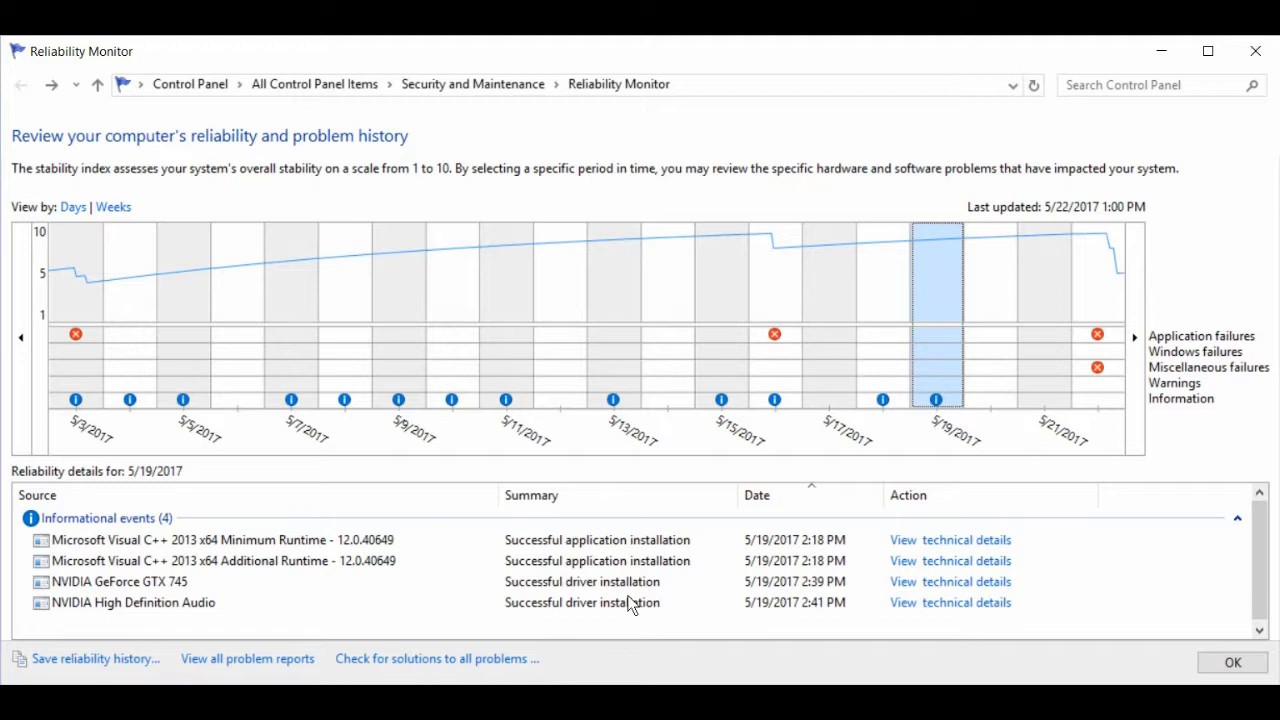
mouse_move(920, 568)
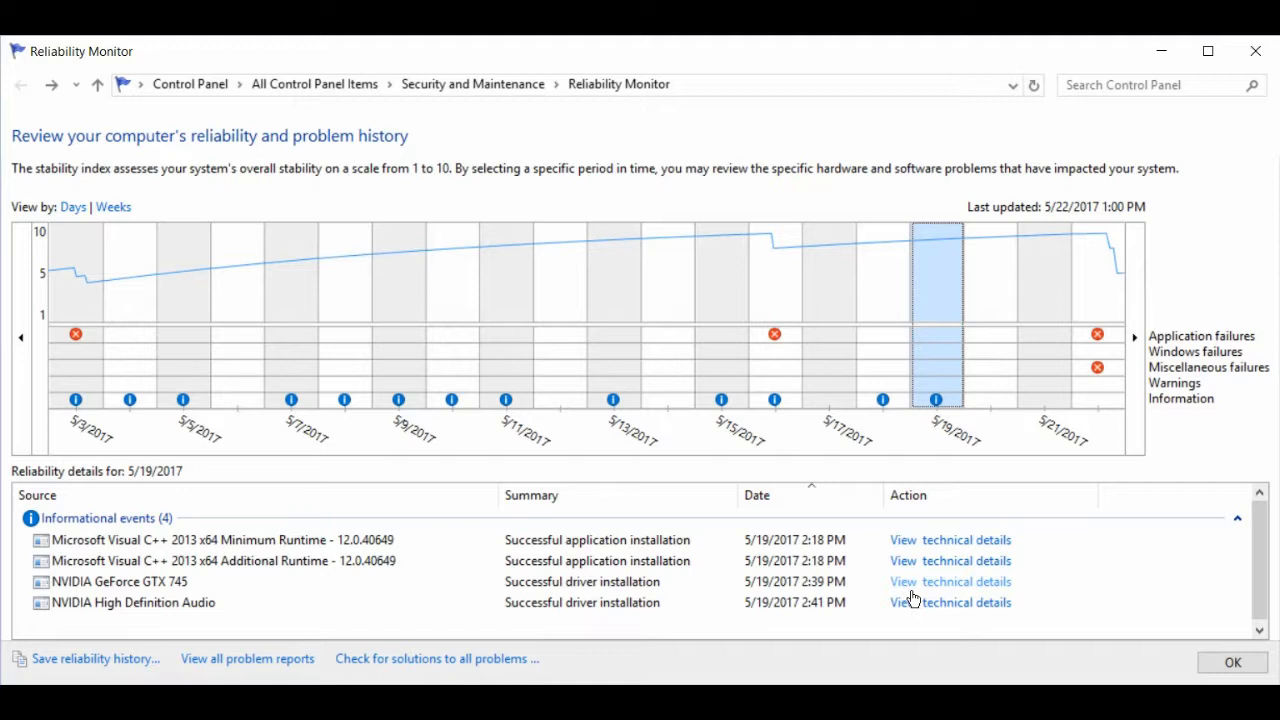
View the technical details of the NVIDIA GeForce GTX 745 driver installation.
click(948, 580)
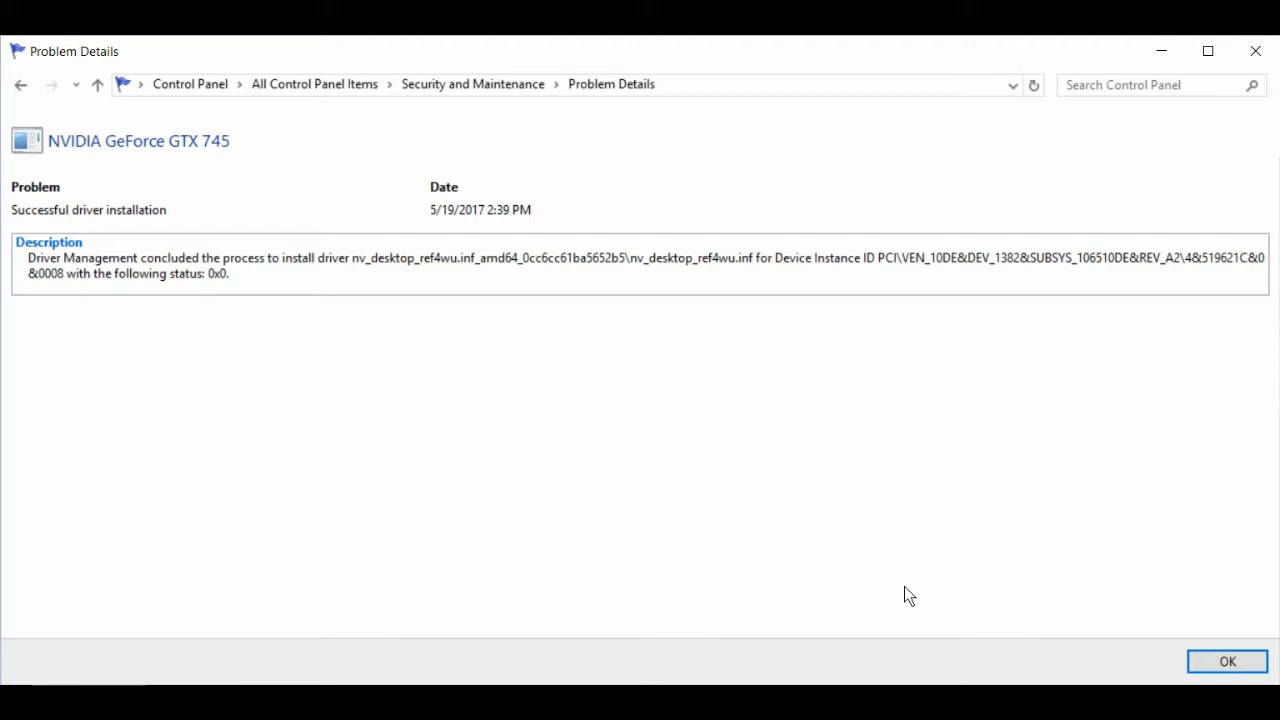
mouse_move(98, 84)
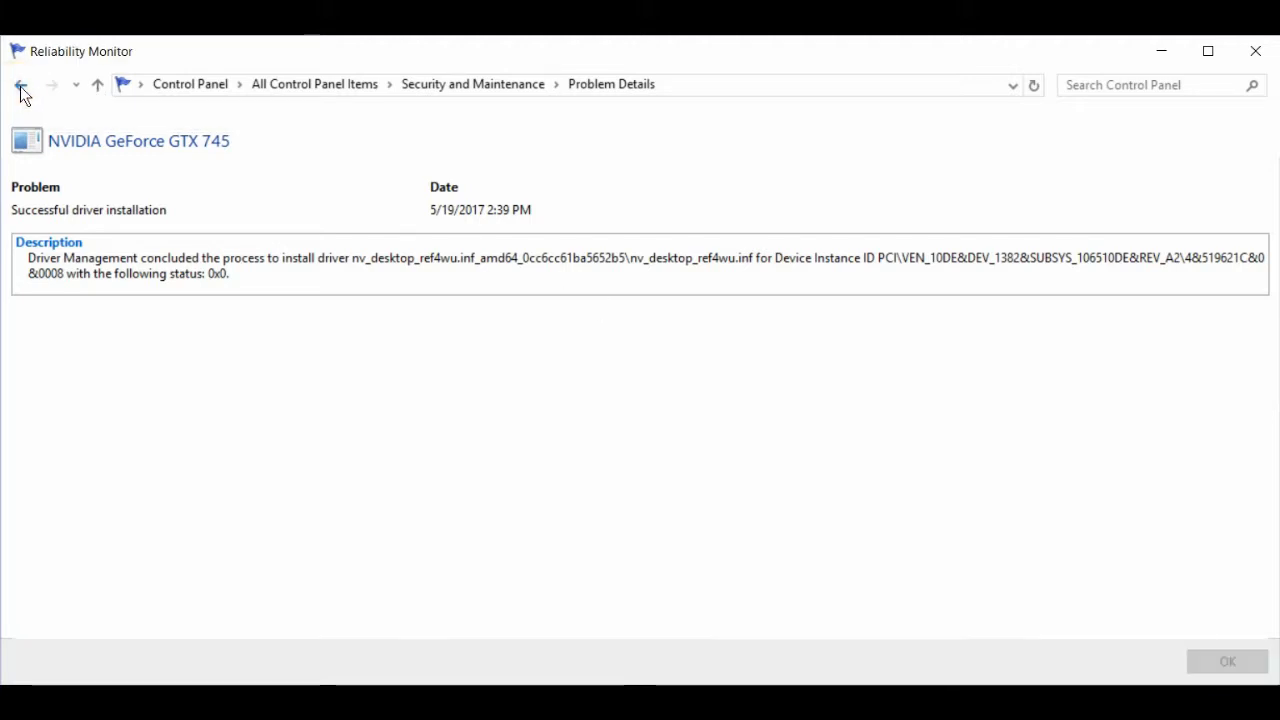
Go back to the stability chart and select the 5/22/2017 column with its eight critical events.
click(20, 84)
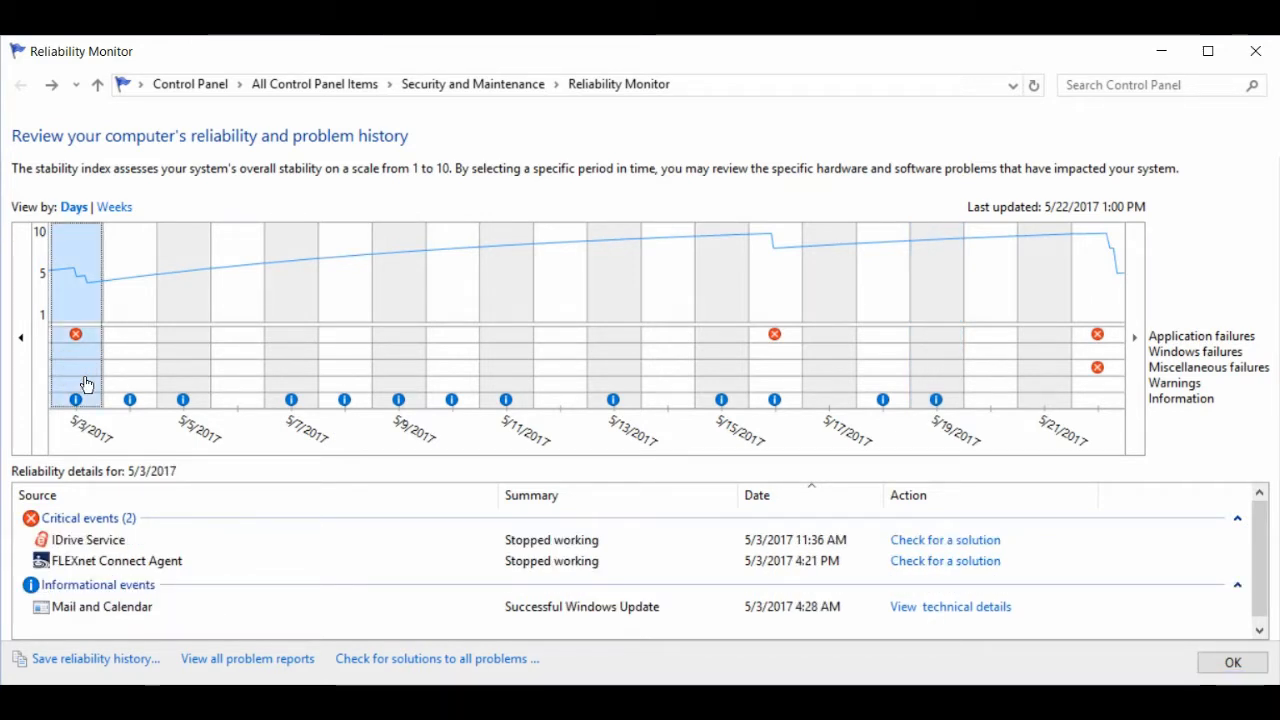
mouse_move(94, 388)
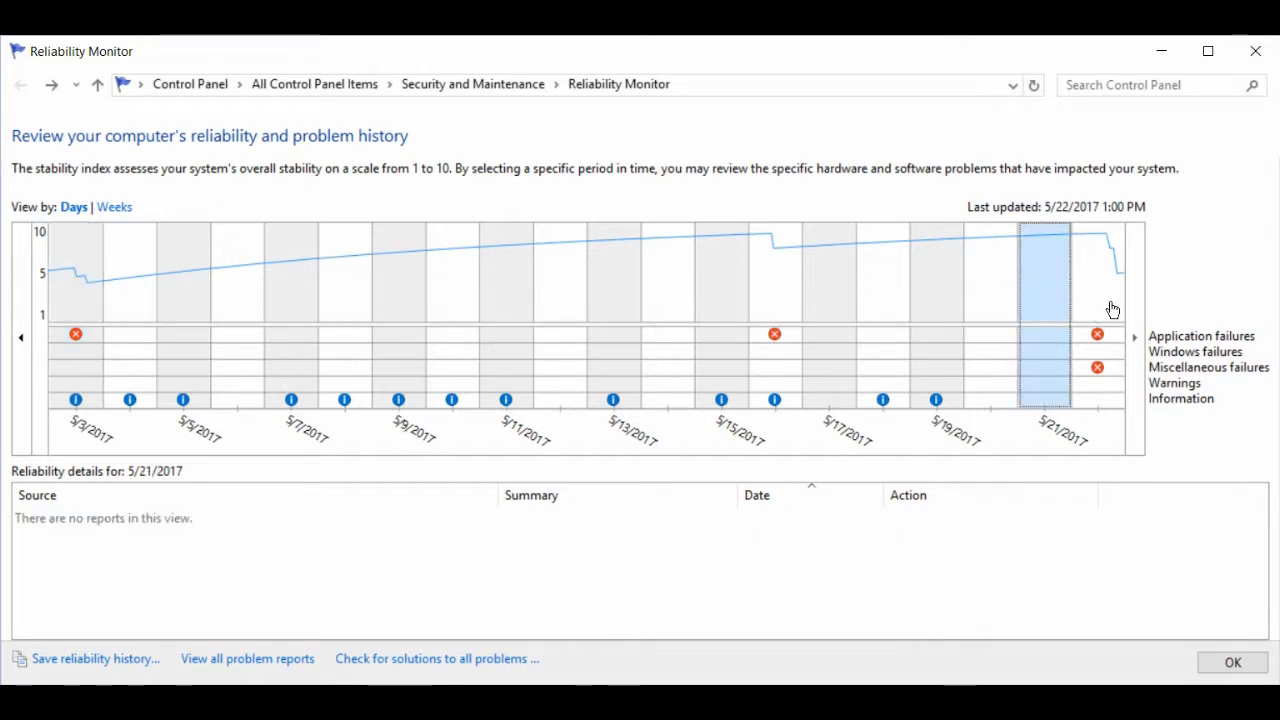
mouse_move(890, 552)
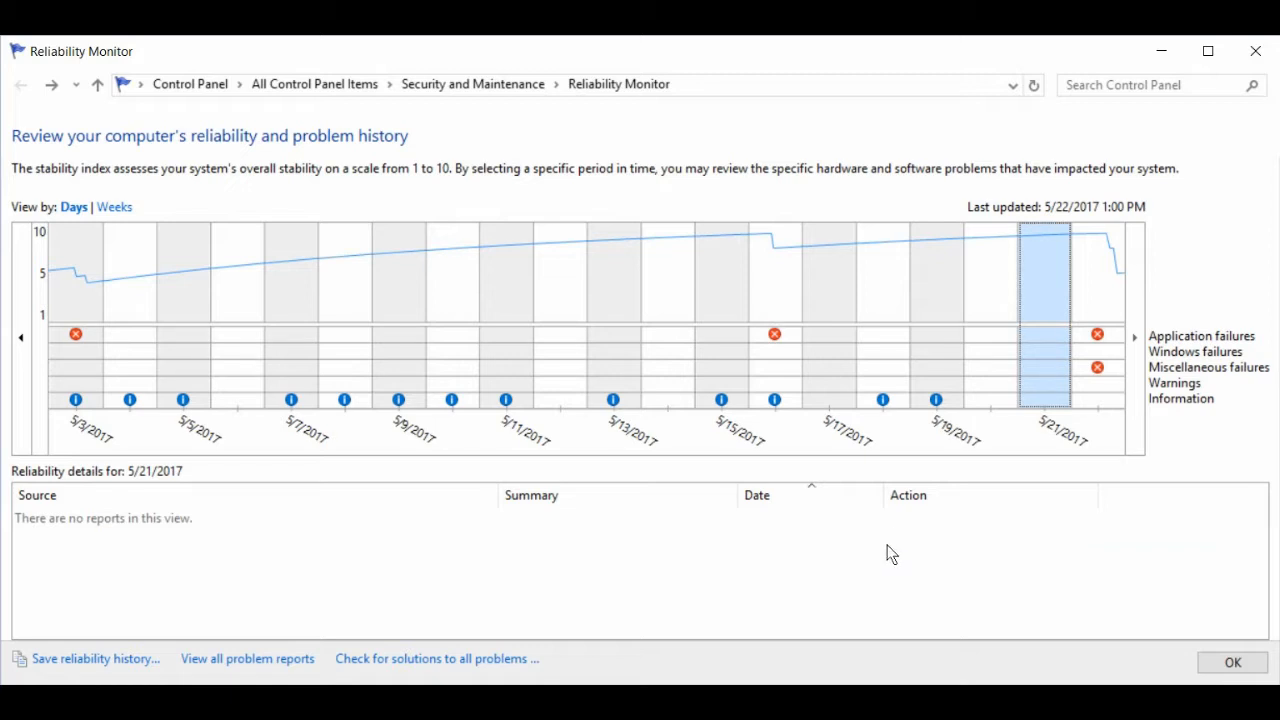
click(1096, 368)
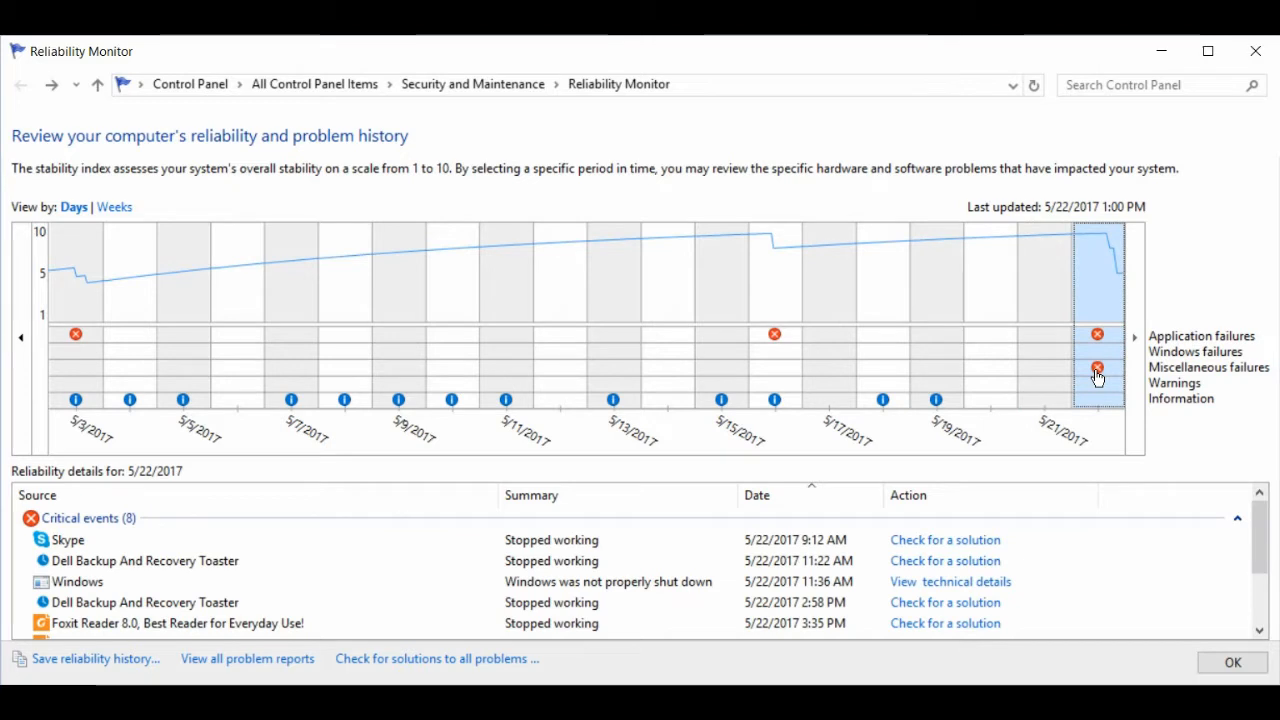